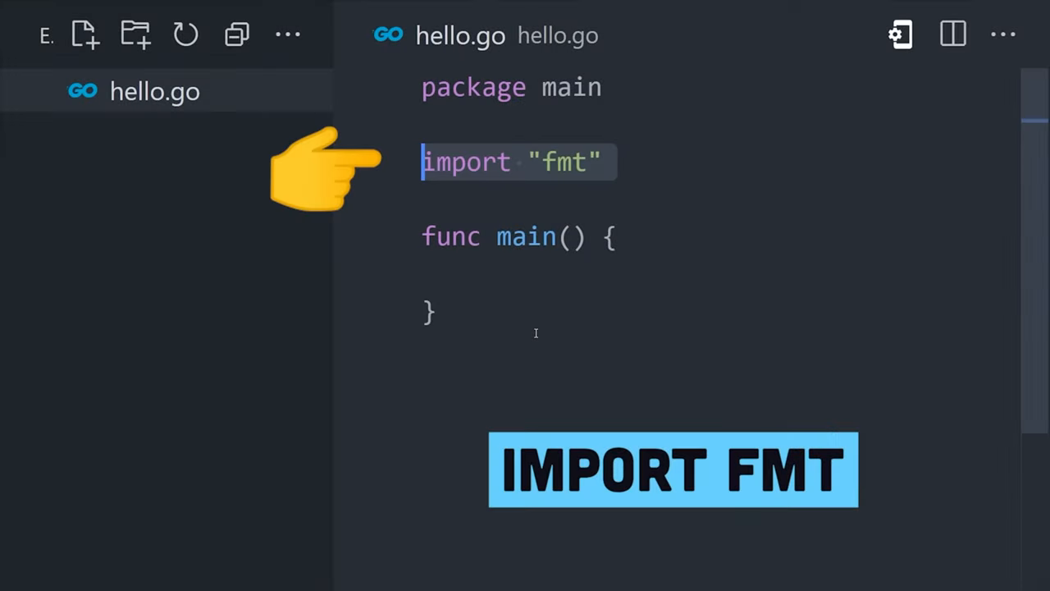
pyautogui.write('fmt.Println("Hi Mom!")')
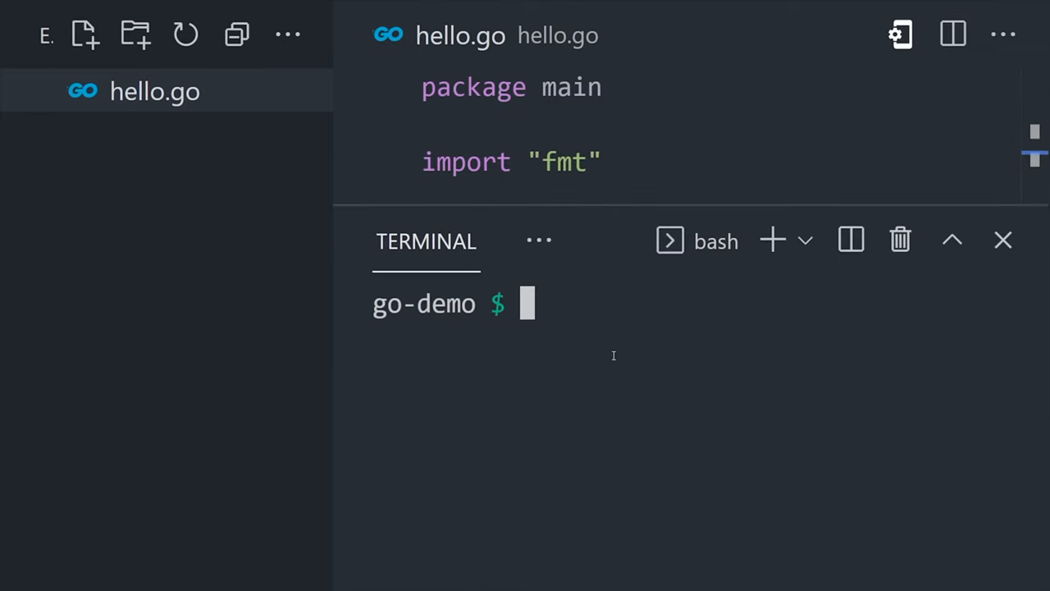
pyautogui.write('go build hello.go')
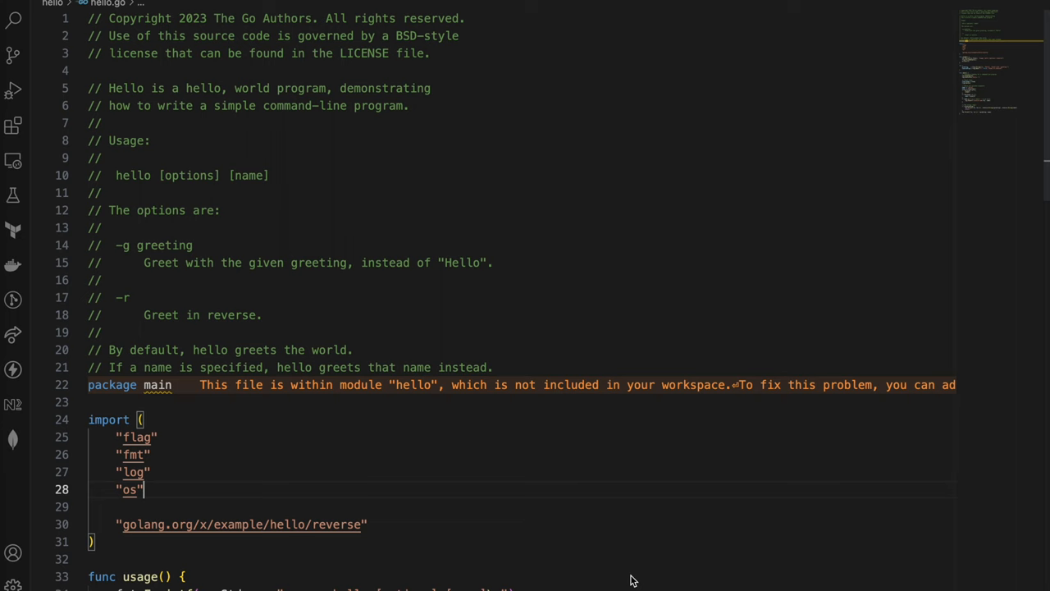
pyautogui.scroll(-3)
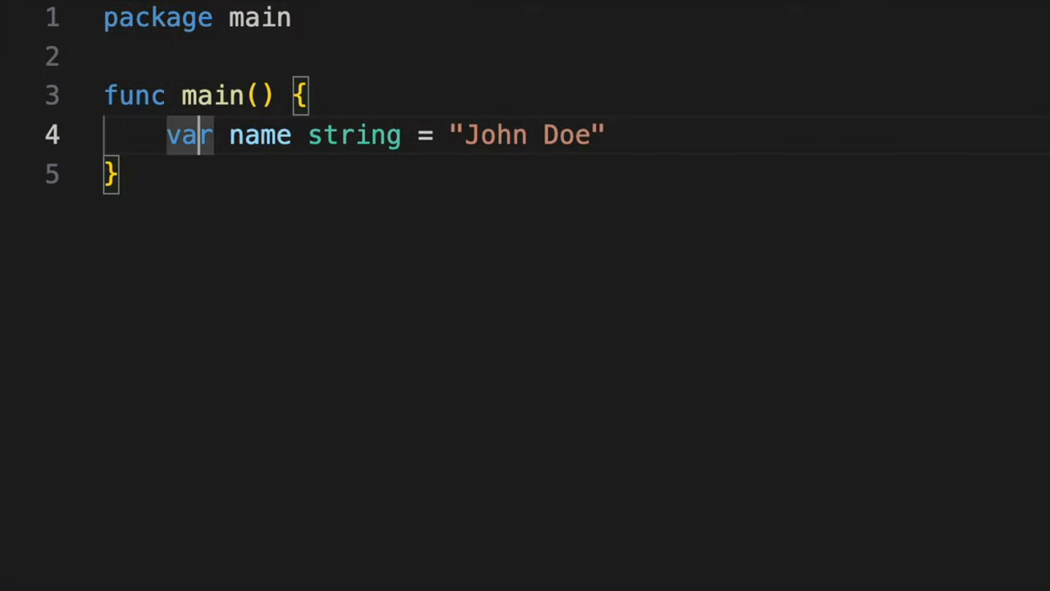
pyautogui.press('Backspace')
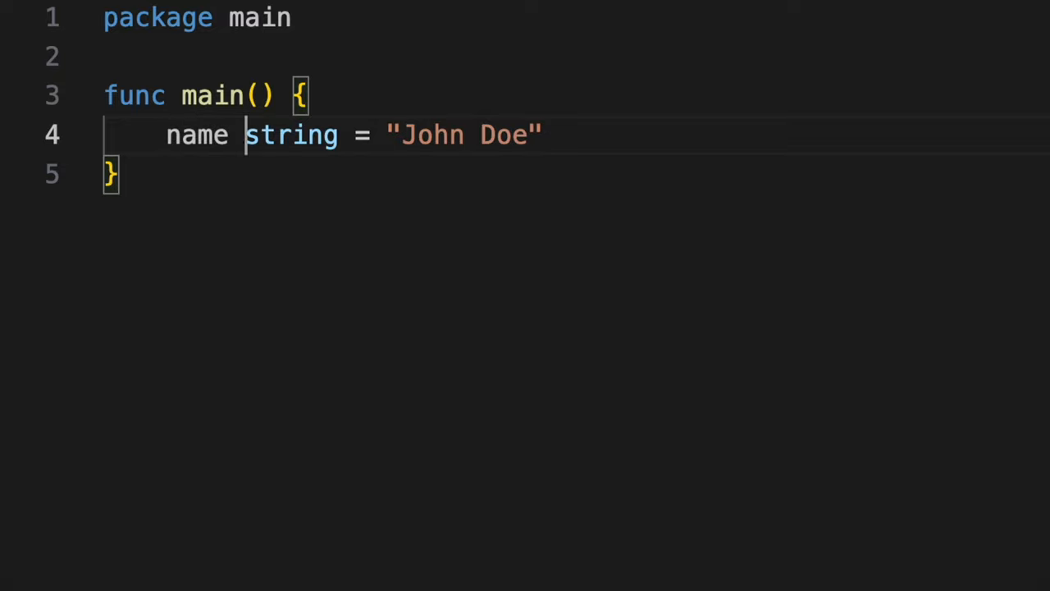
pyautogui.doubleClick(292, 135)
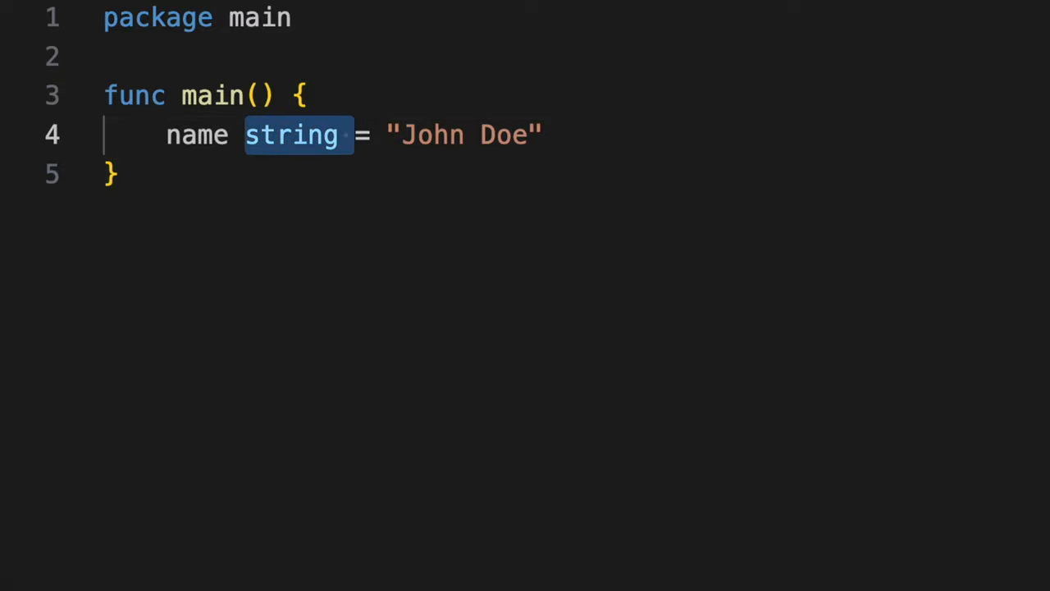
pyautogui.write(':= 1')
pyautogui.write('// code')
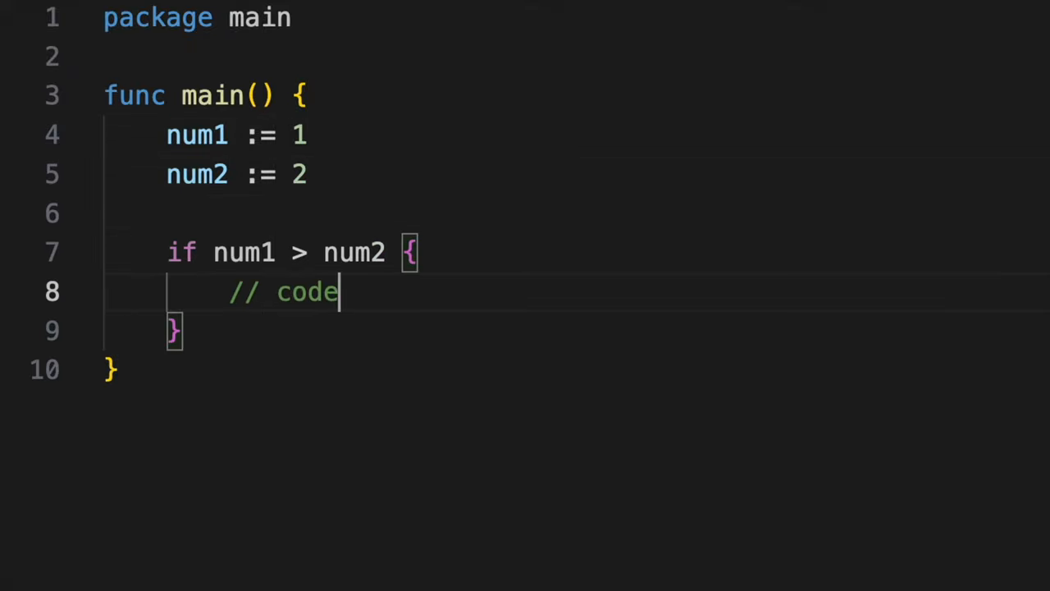
pyautogui.write('} else if num1 == num2')
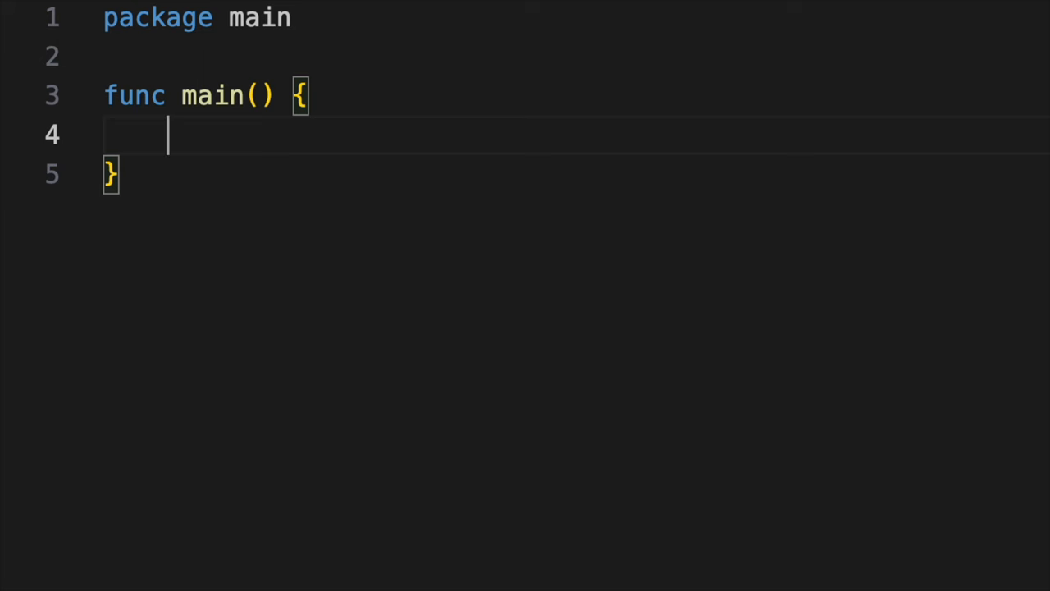
pyautogui.write('switch time.Now().Weekday() {')
pyautogui.write('case')
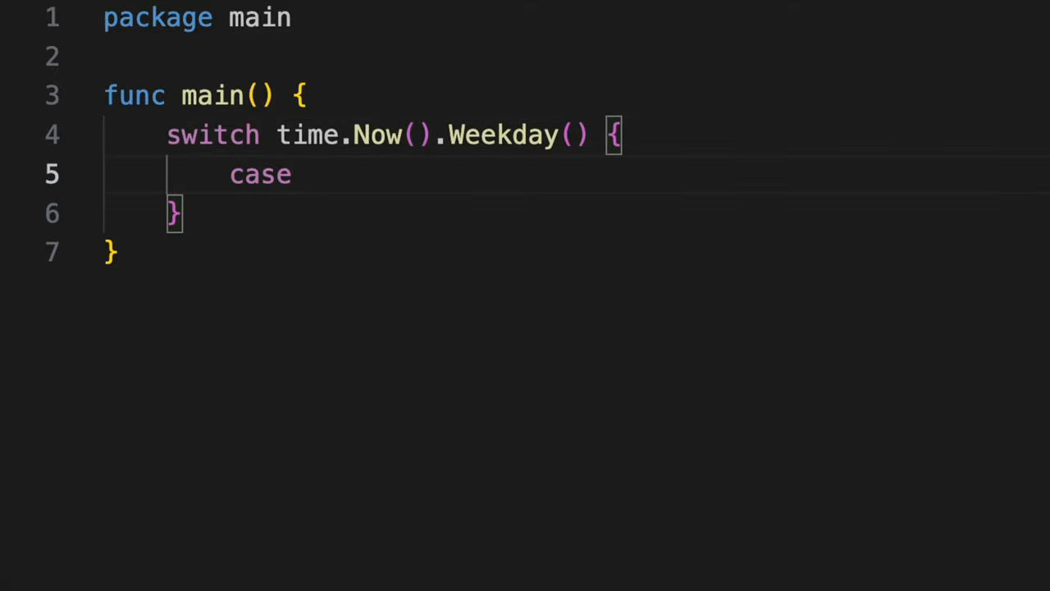
pyautogui.write('time.Saturday, time.Sunday:')
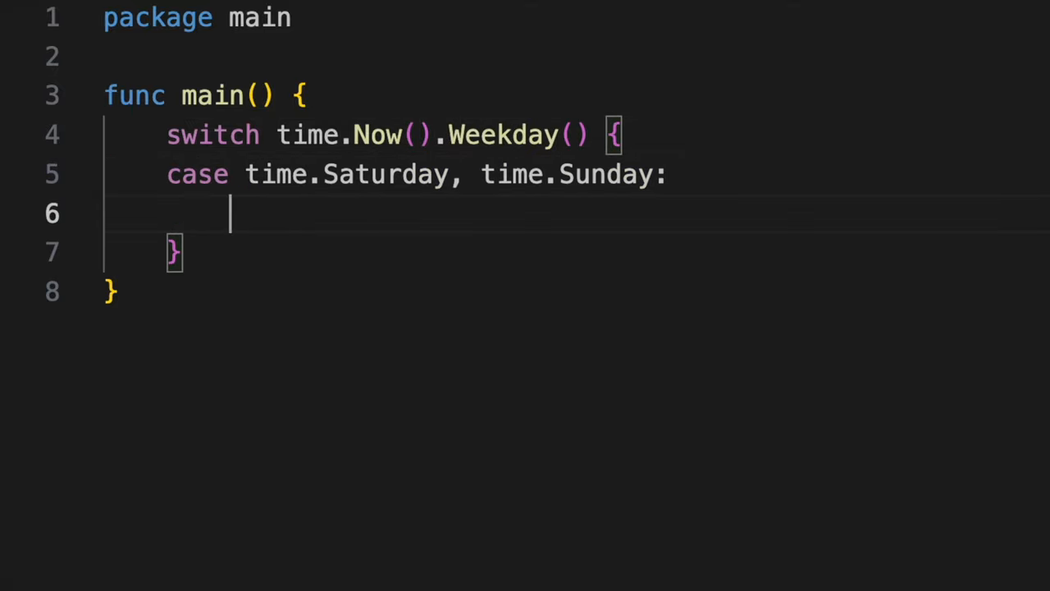
pyautogui.write('fmt.Println("Weekend")')
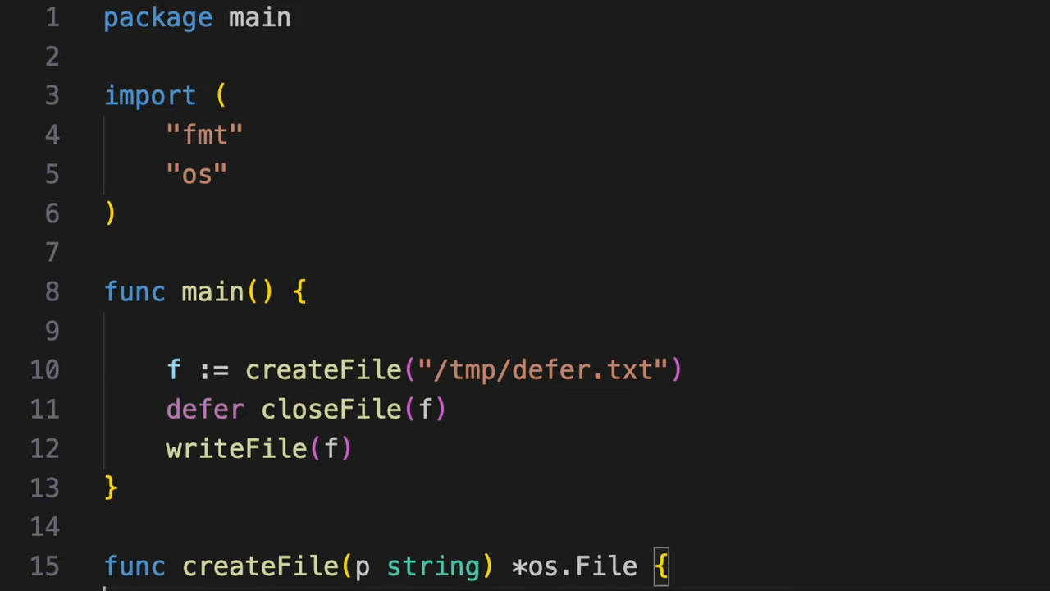
pyautogui.scroll(-3)
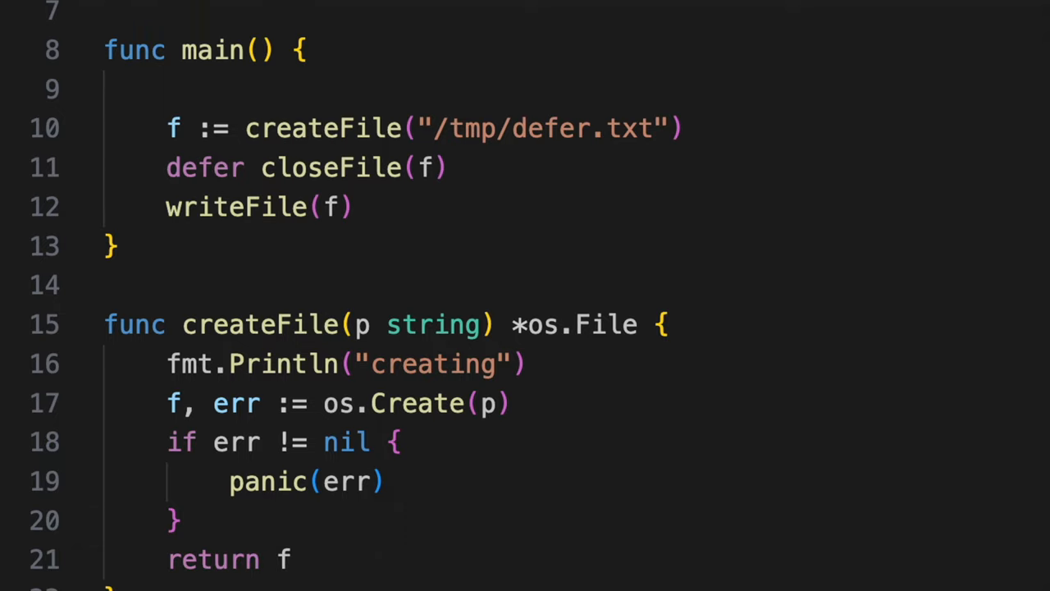
pyautogui.scroll(-3)
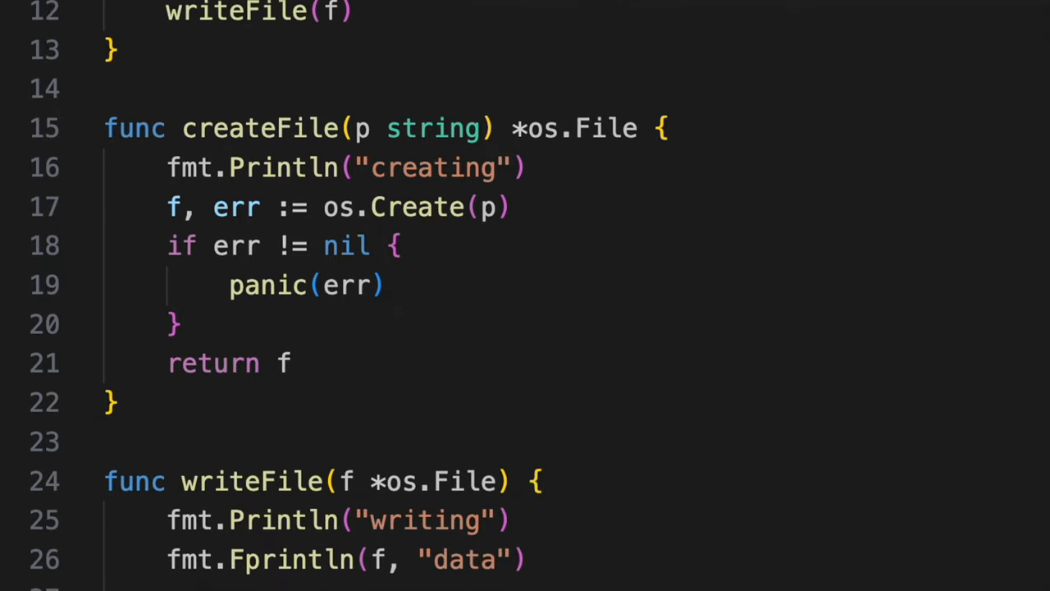
pyautogui.scroll(-3)
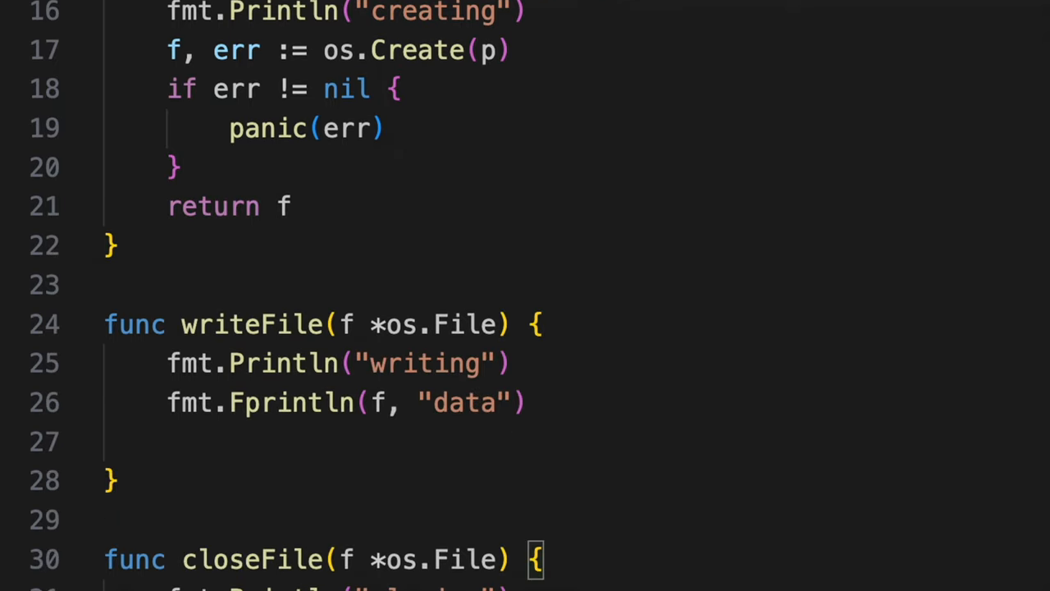
pyautogui.scroll(-3)
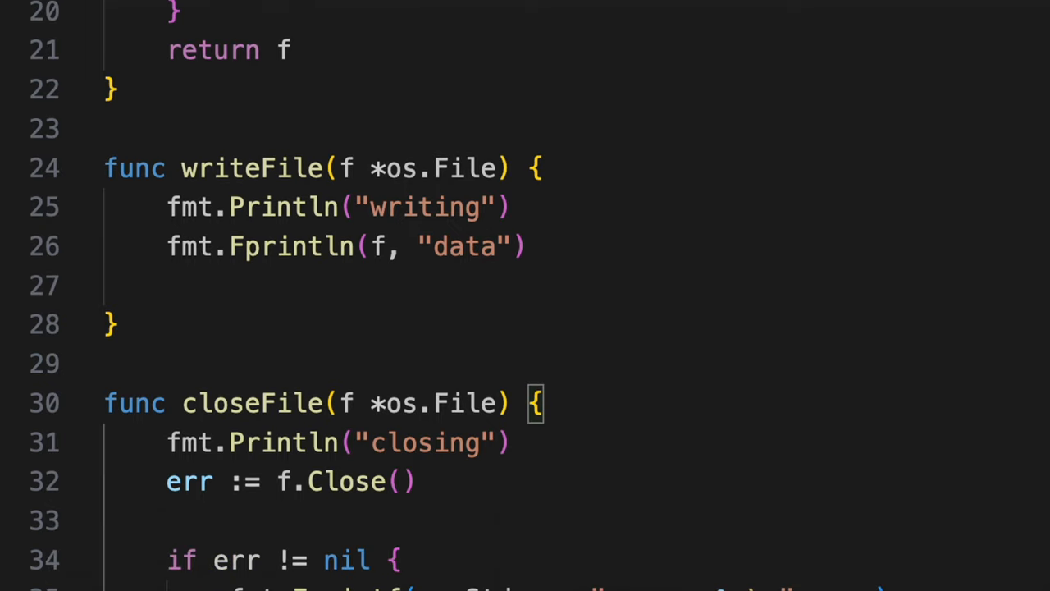
pyautogui.scroll(-3)
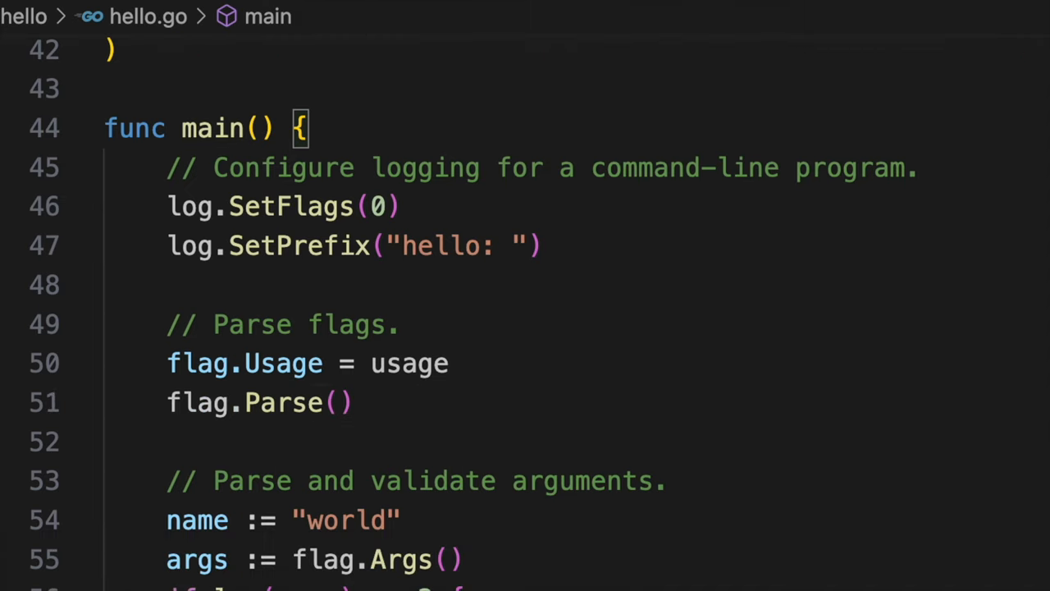
pyautogui.scroll(-3)
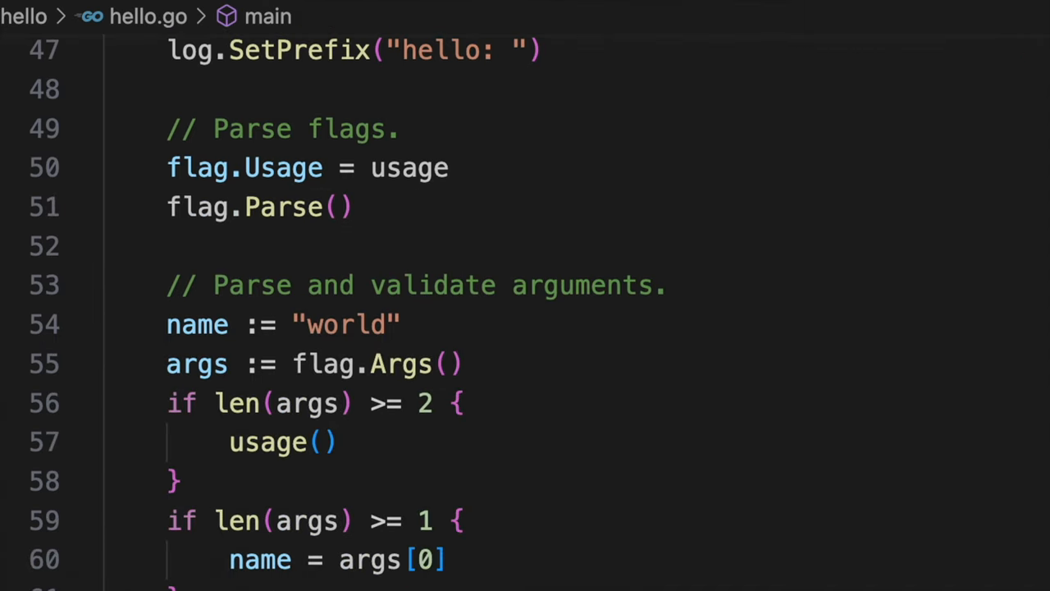
pyautogui.scroll(-3)
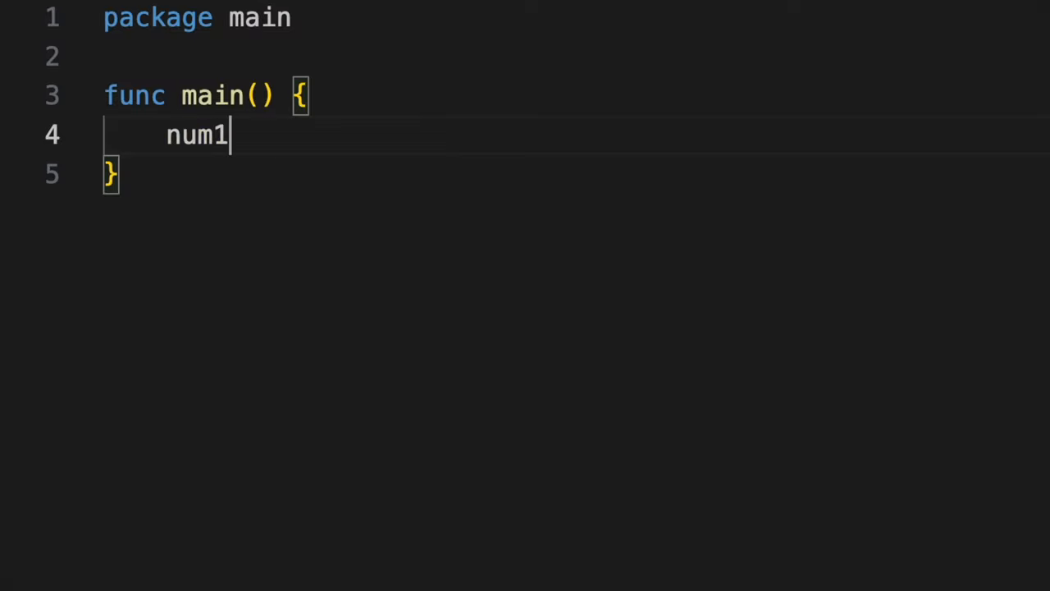
pyautogui.write(':= 1')
pyautogui.write('//')
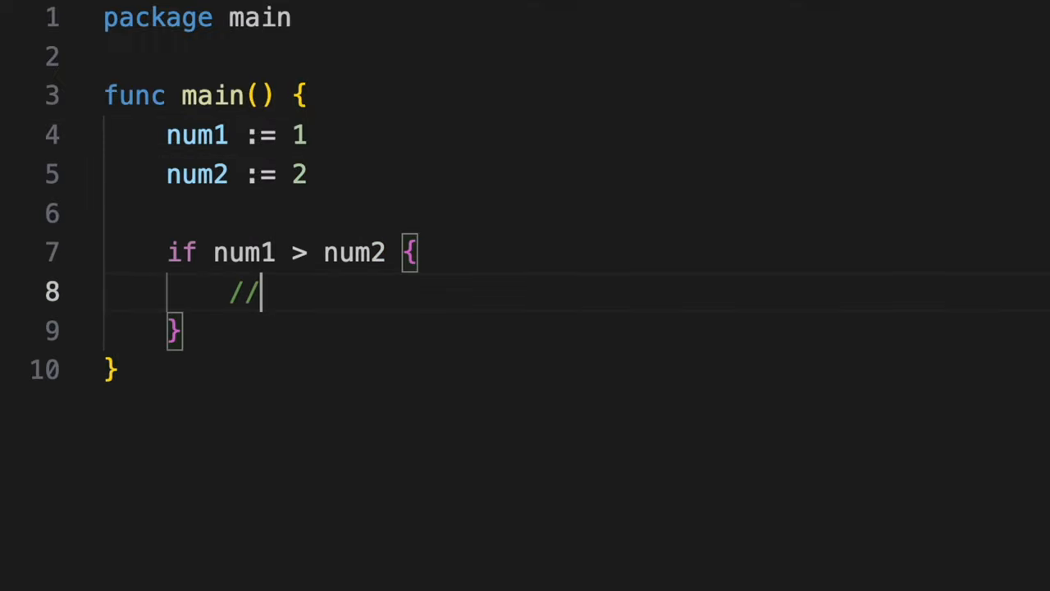
pyautogui.write('code')
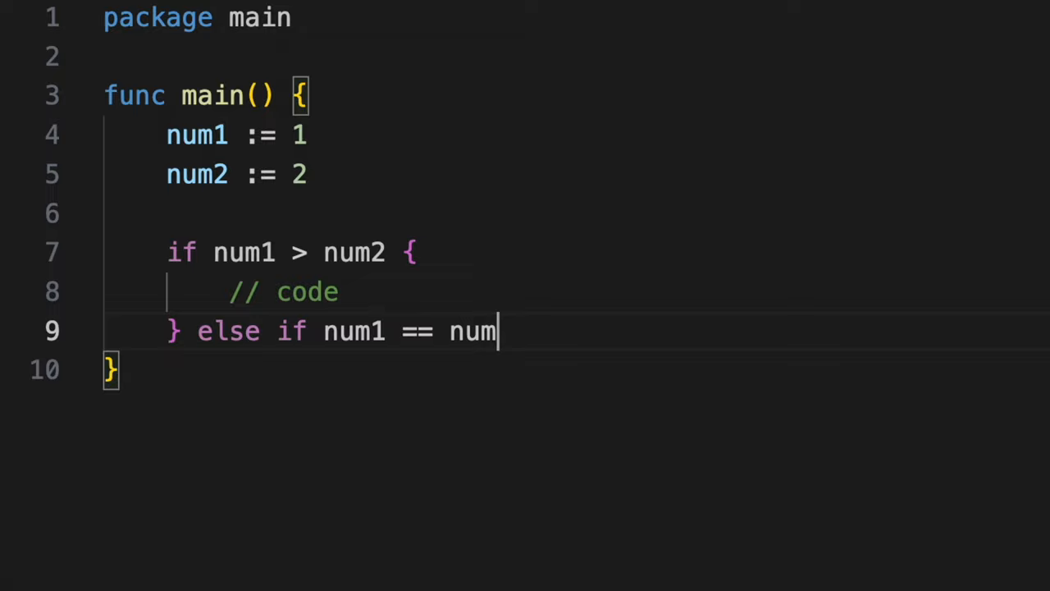